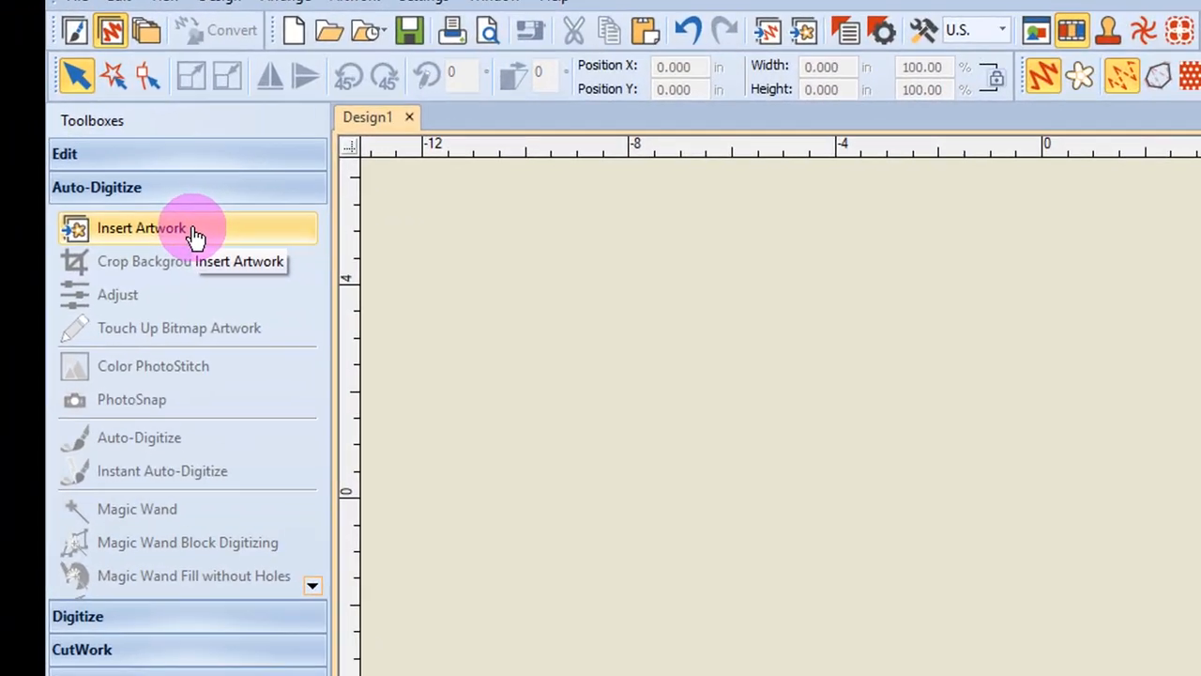
Start Insert Artwork from the Auto-Digitize toolbox to bring up the artwork file browser
left_click(143, 229)
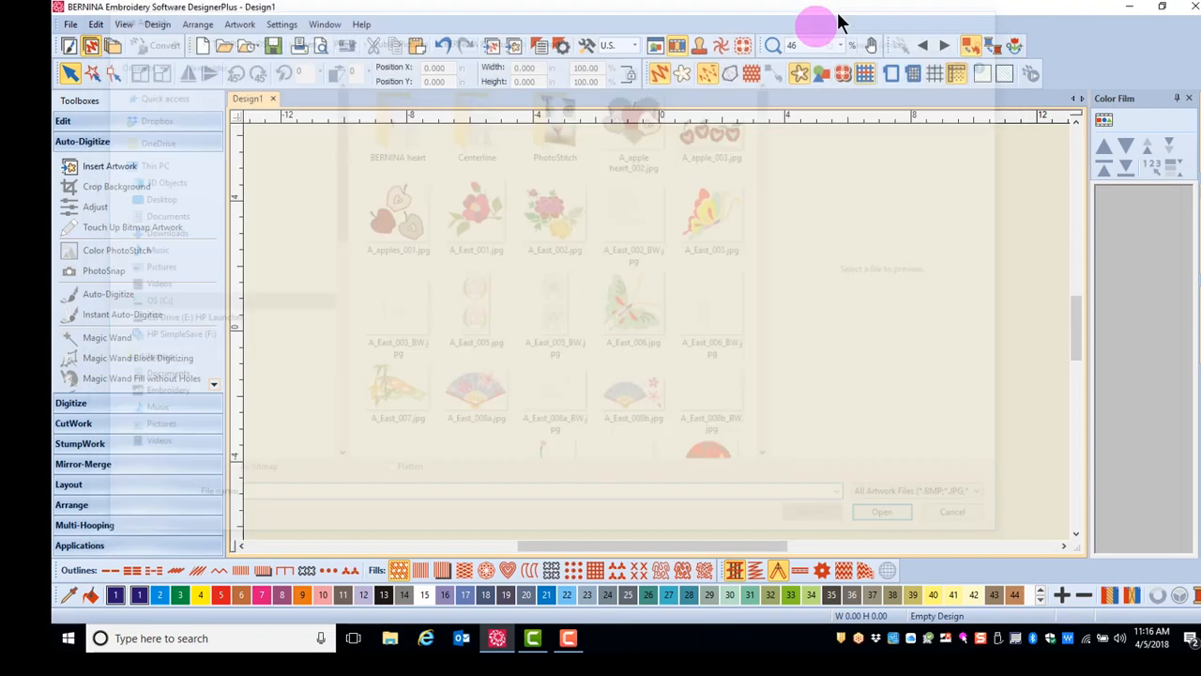
left_click(953, 511)
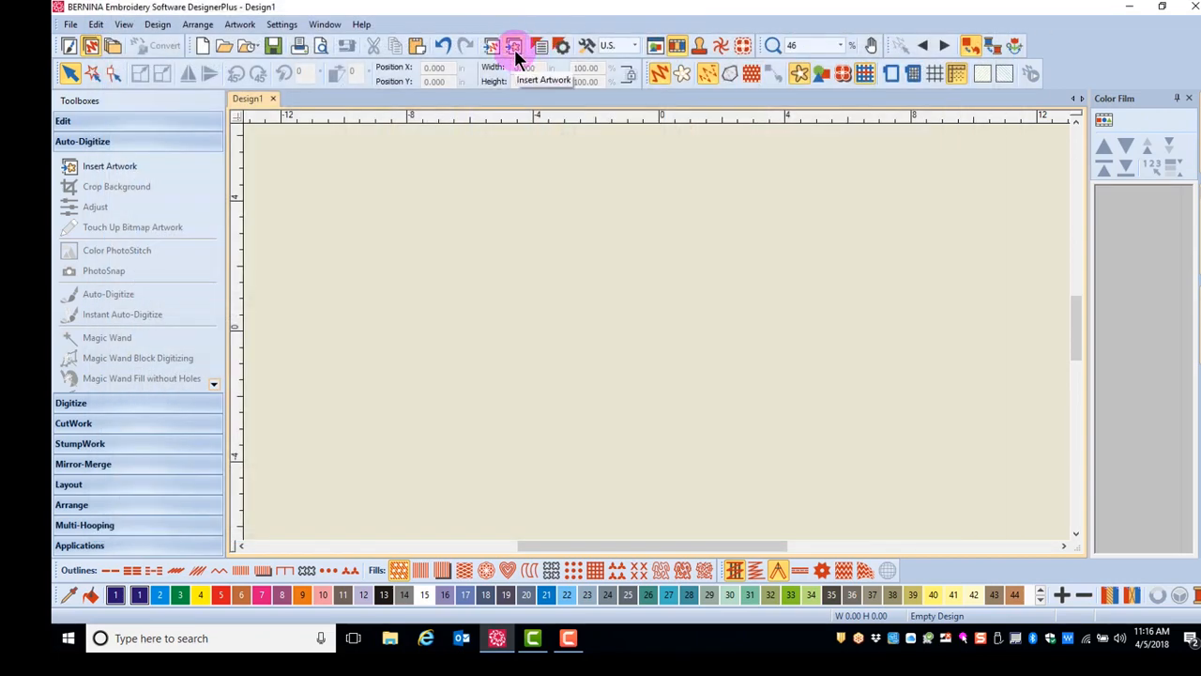
left_click(514, 45)
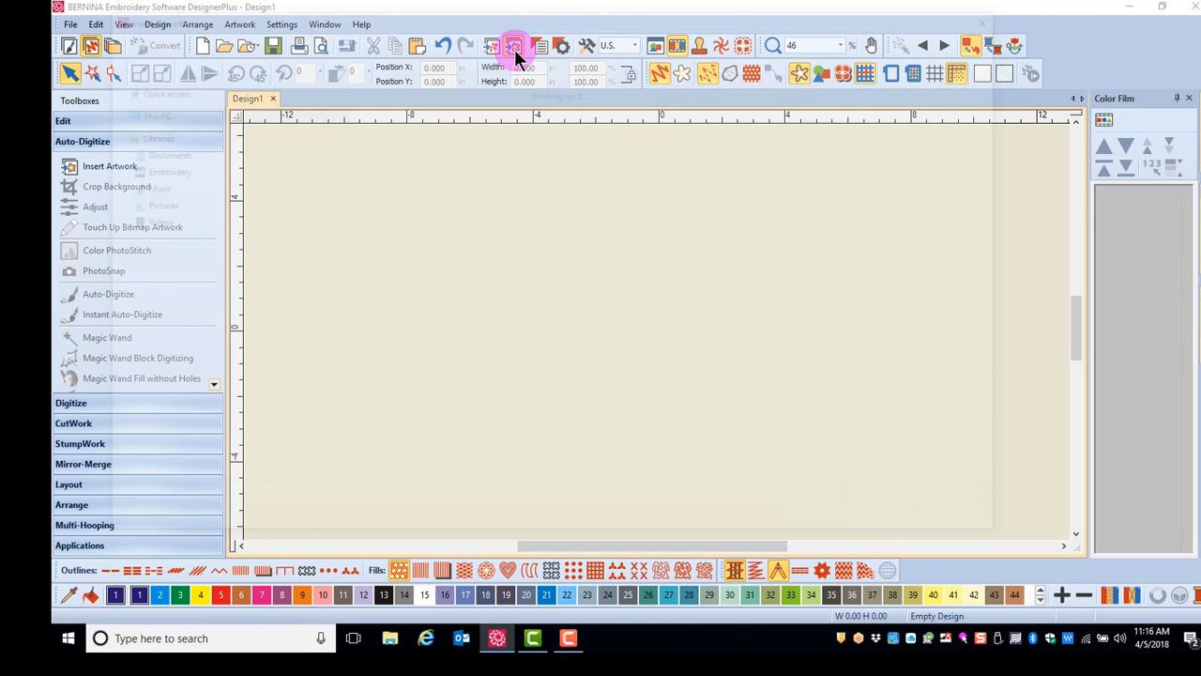
Choose A_house_002.jpg from the Artwork folder and insert it into Design1
left_click(515, 46)
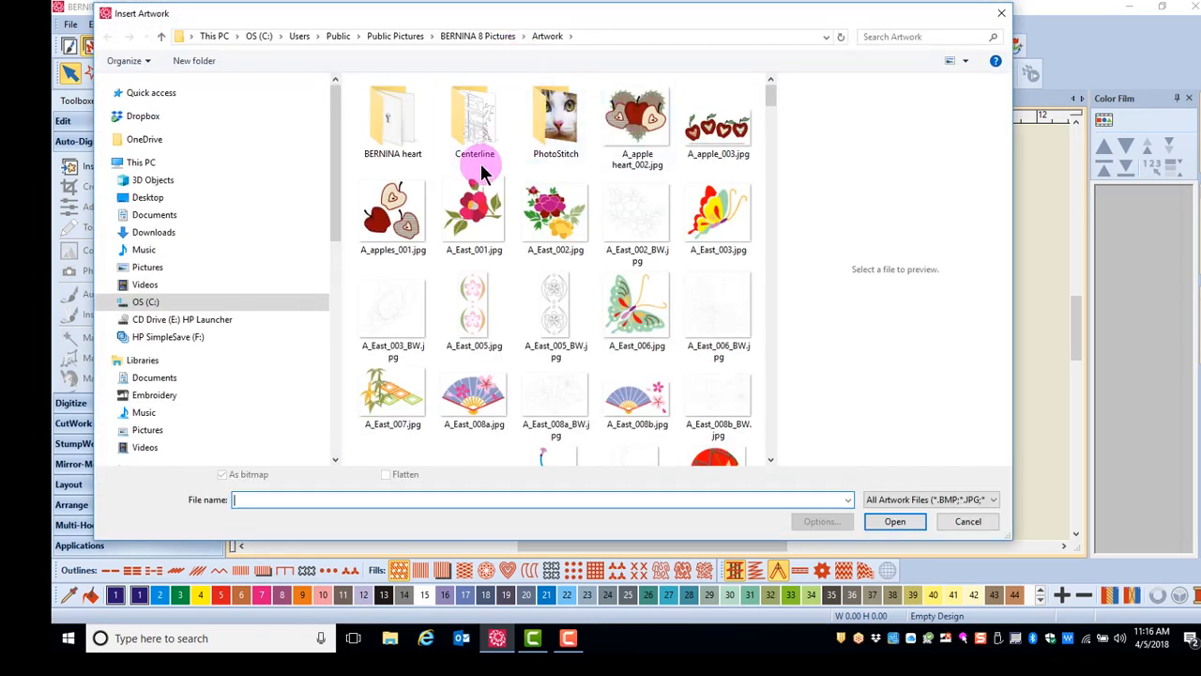
mouse_move(433, 167)
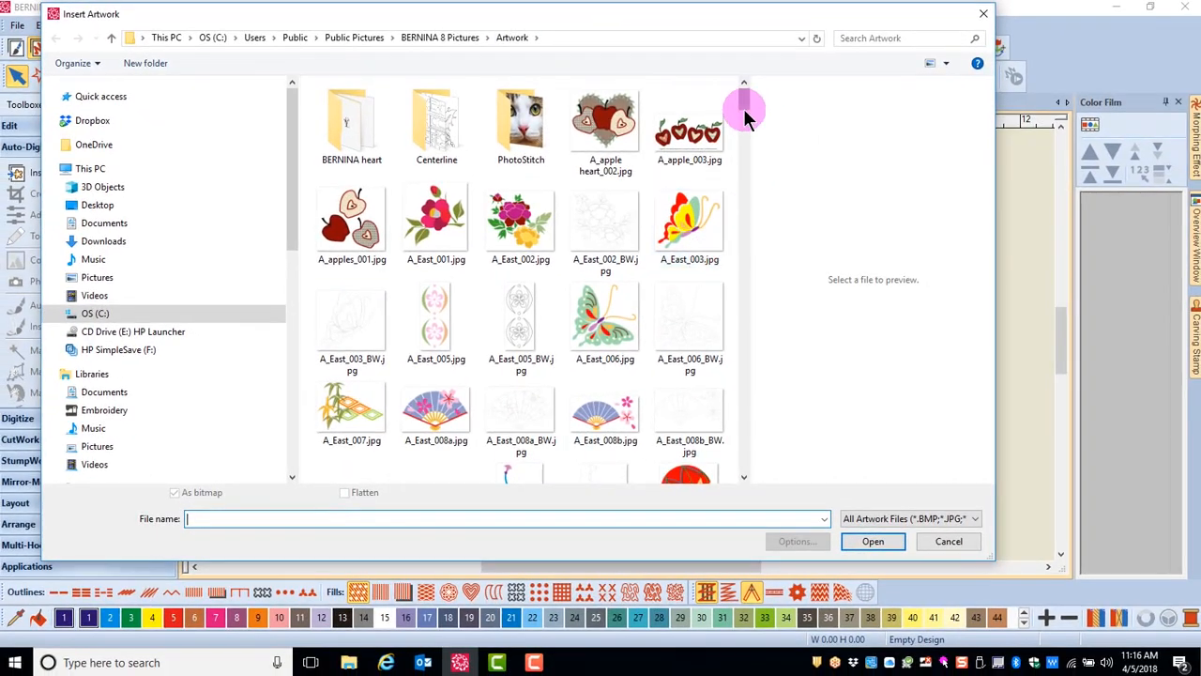
scroll("down", 3)
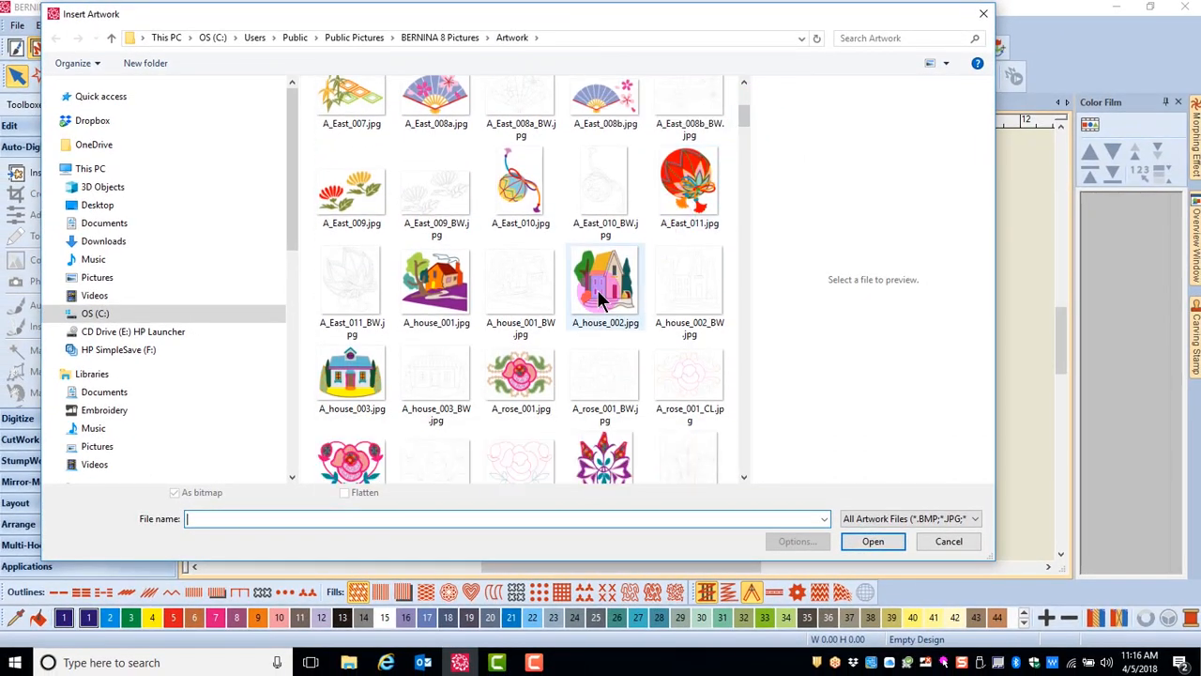
left_click(604, 280)
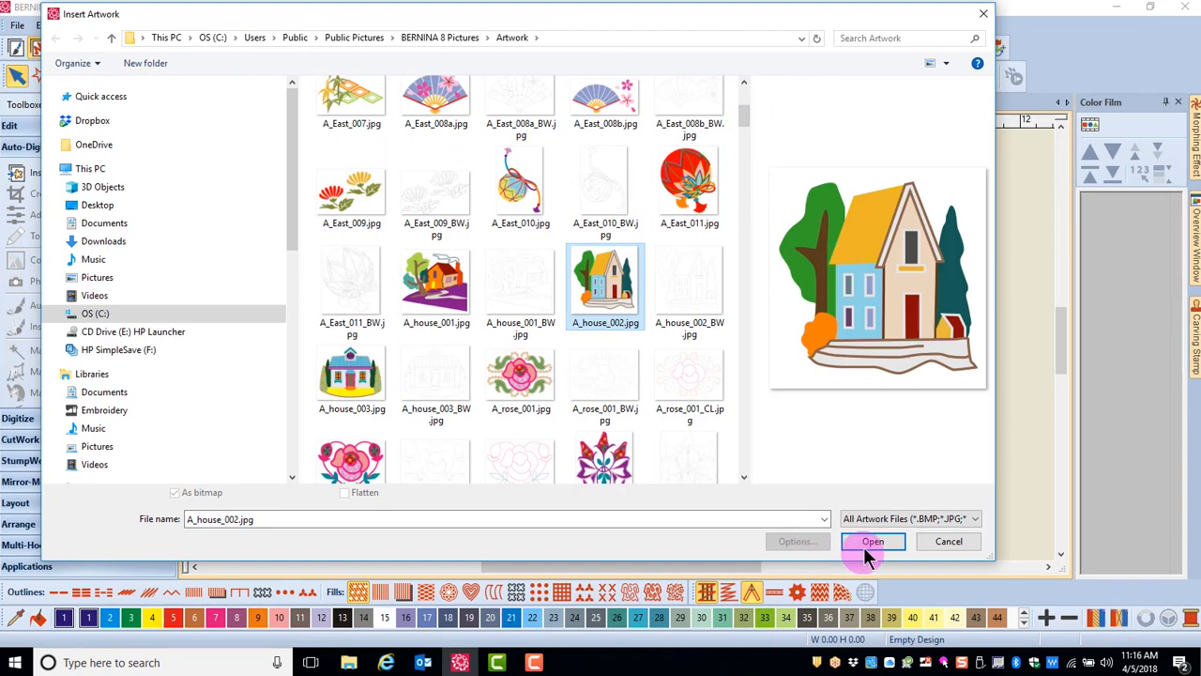
left_click(871, 541)
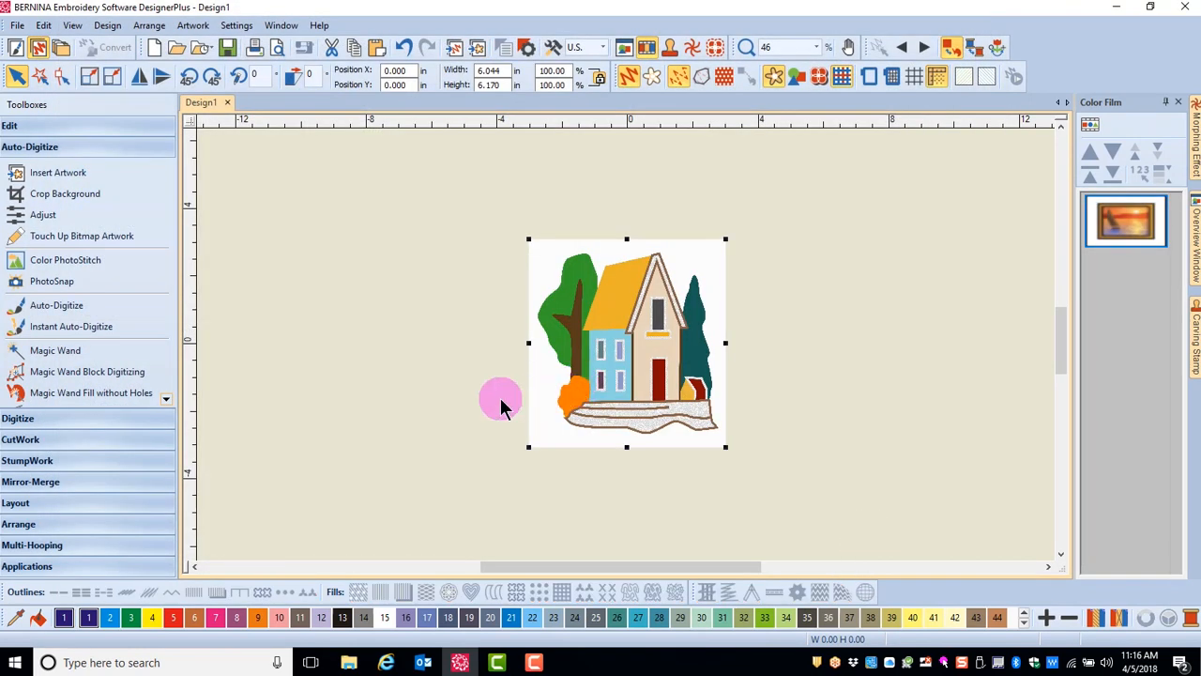
mouse_move(63, 193)
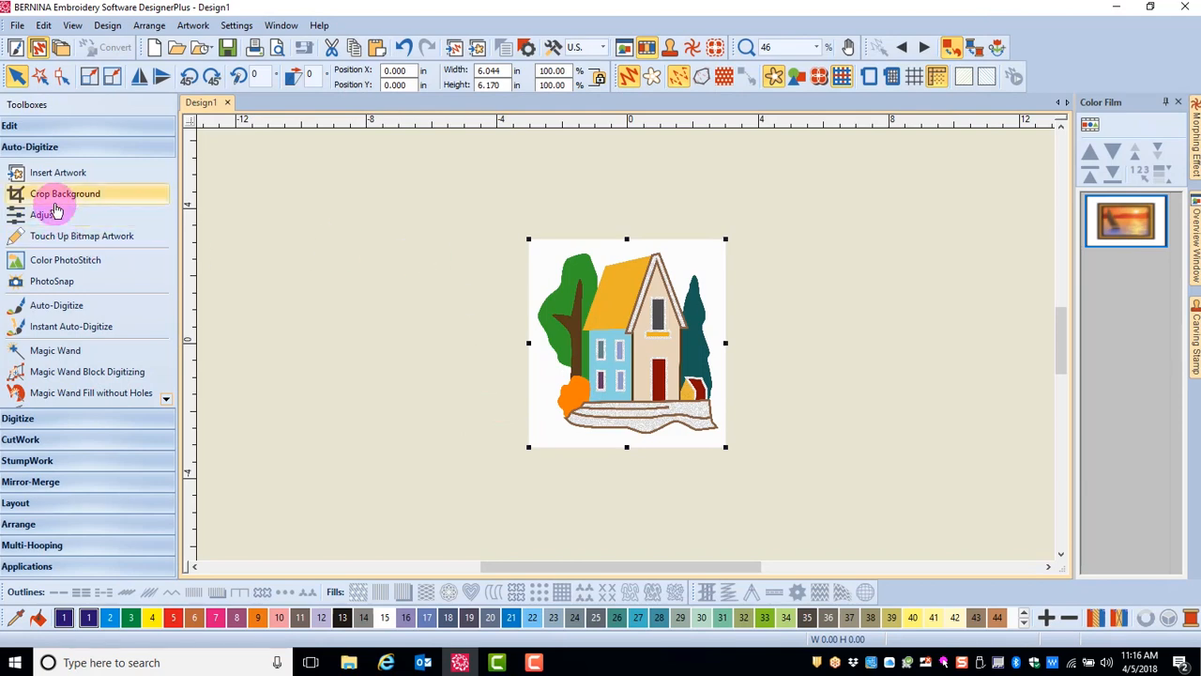
mouse_move(64, 197)
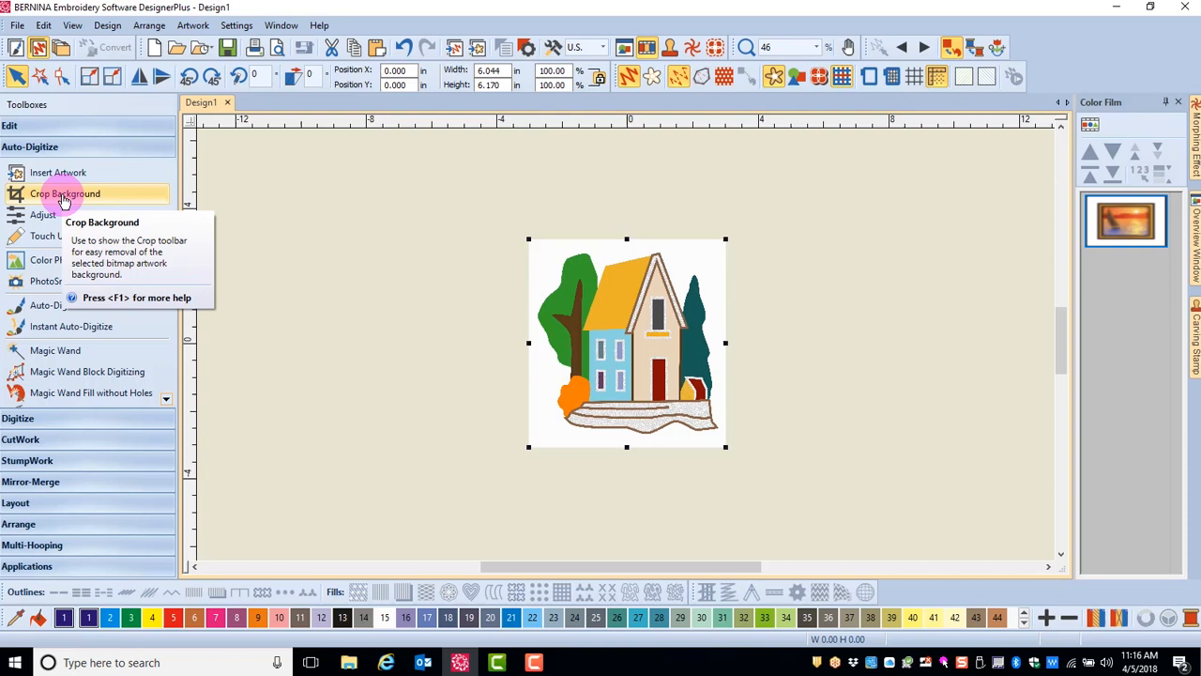
Crop the house artwork's background to a tighter outline with Crop Background
left_click(63, 193)
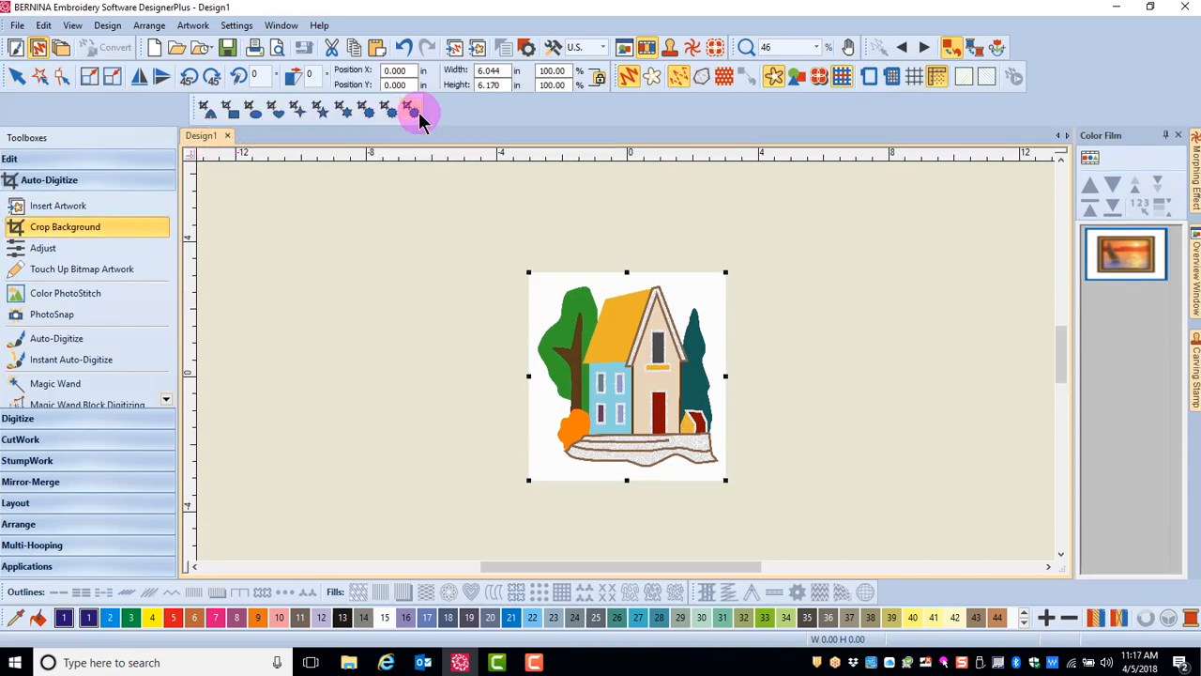
mouse_move(232, 113)
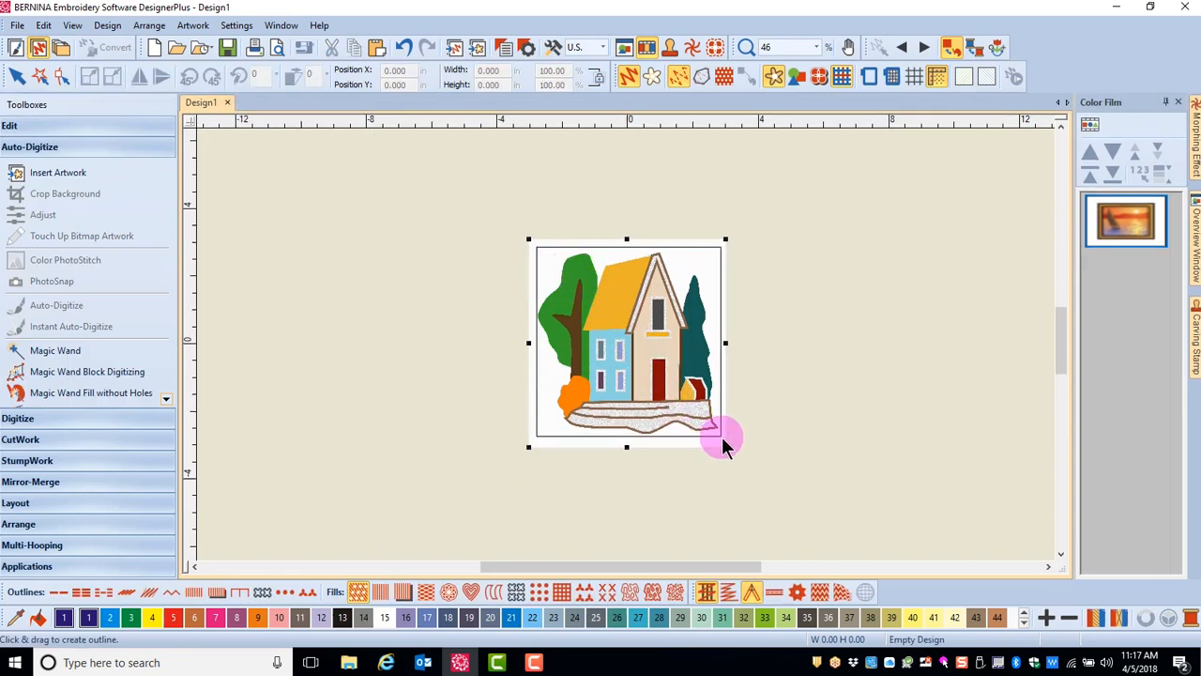
left_click(64, 225)
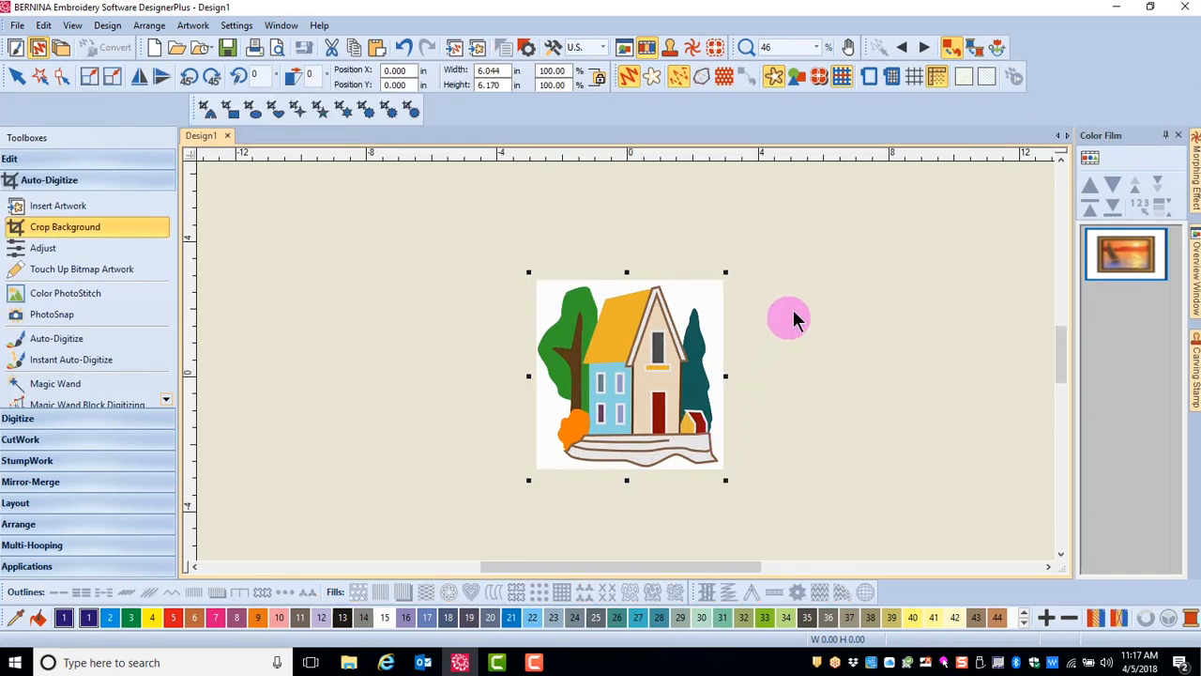
mouse_move(796, 372)
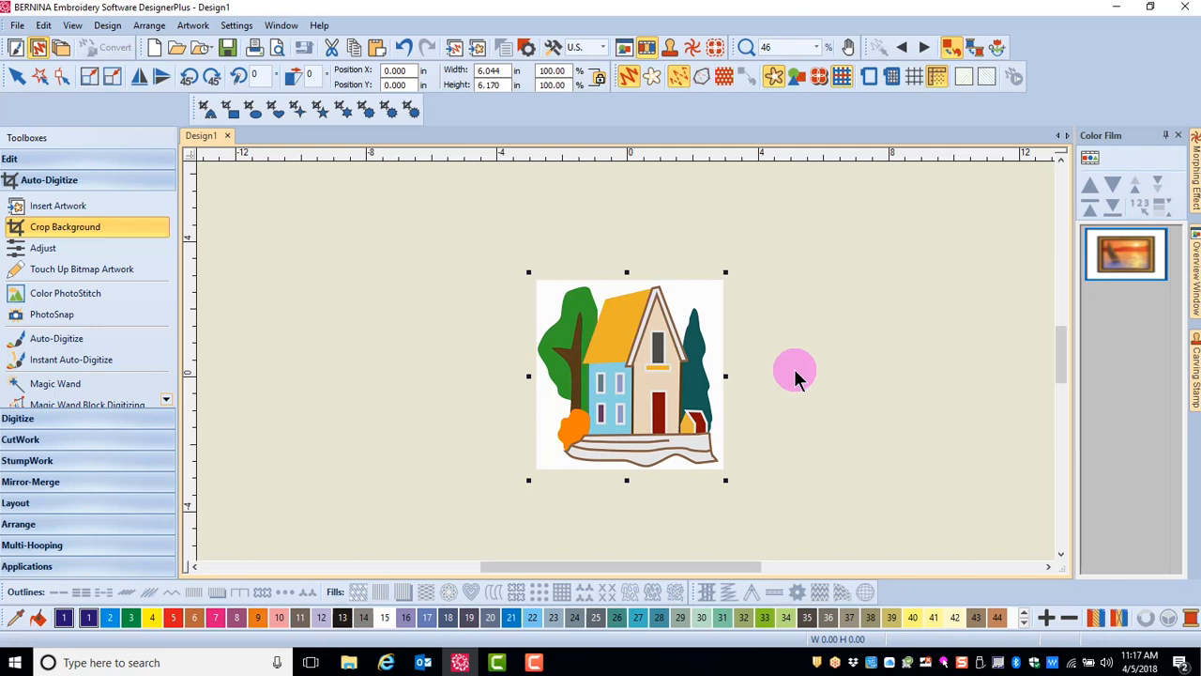
Preview sepia and grayscale, keep Original colours with raised contrast, and accept the Adjust Bitmap settings
left_click(43, 248)
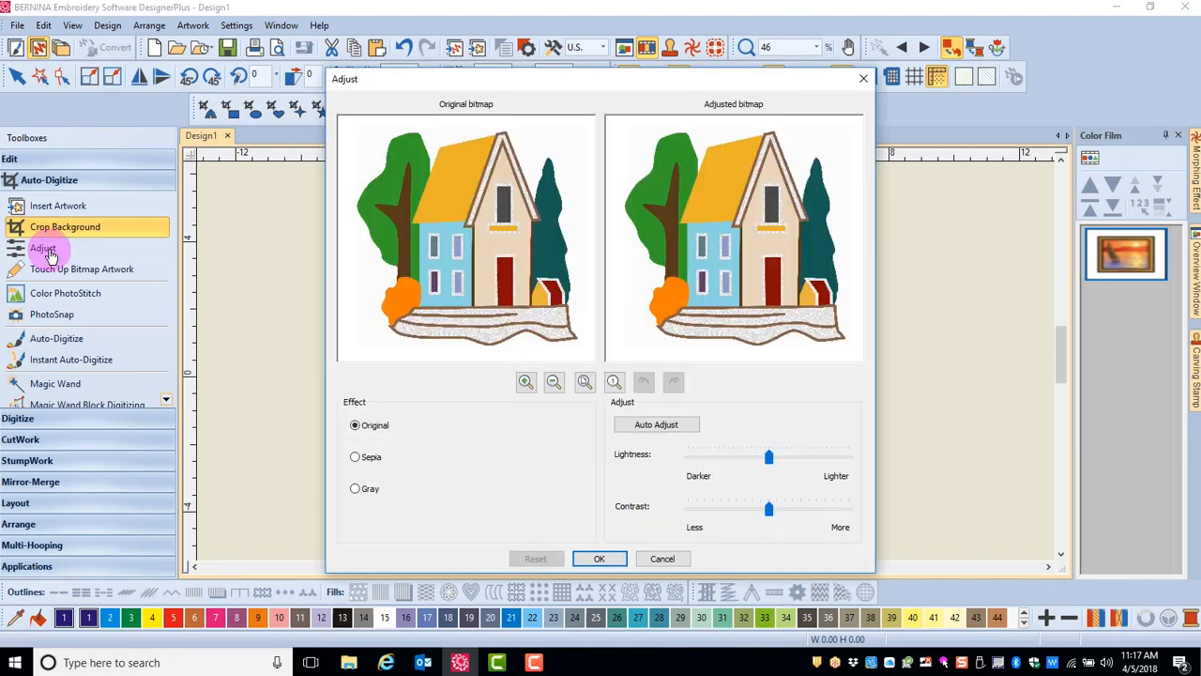
mouse_move(127, 417)
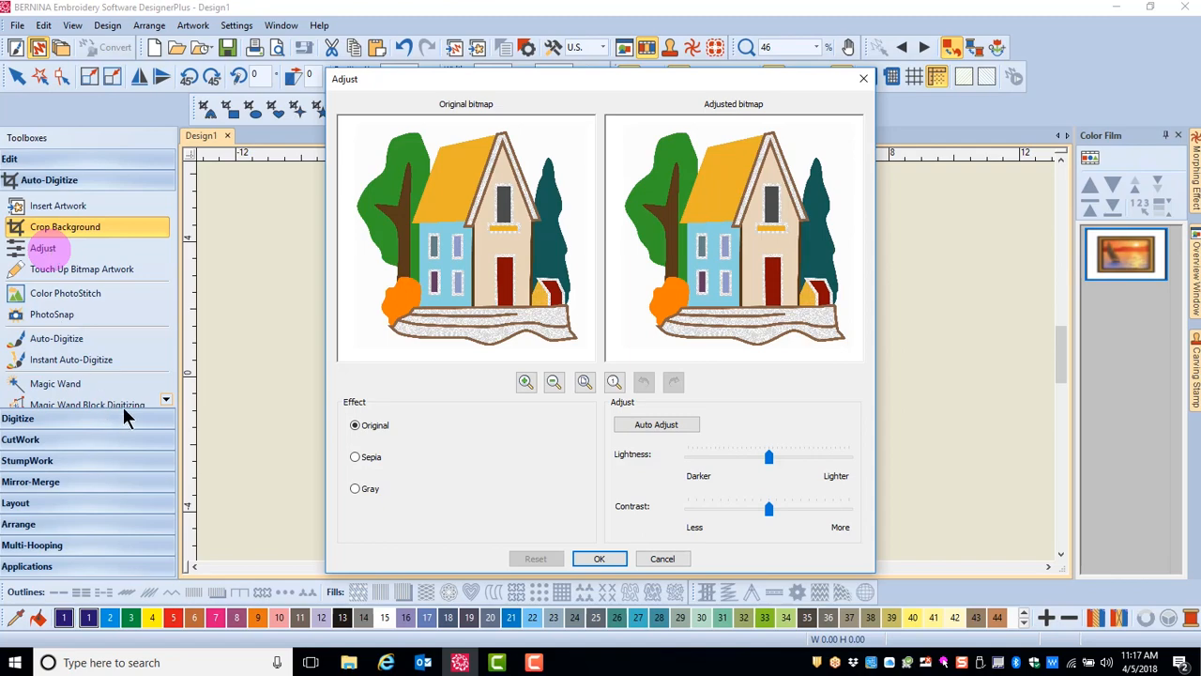
left_click(354, 458)
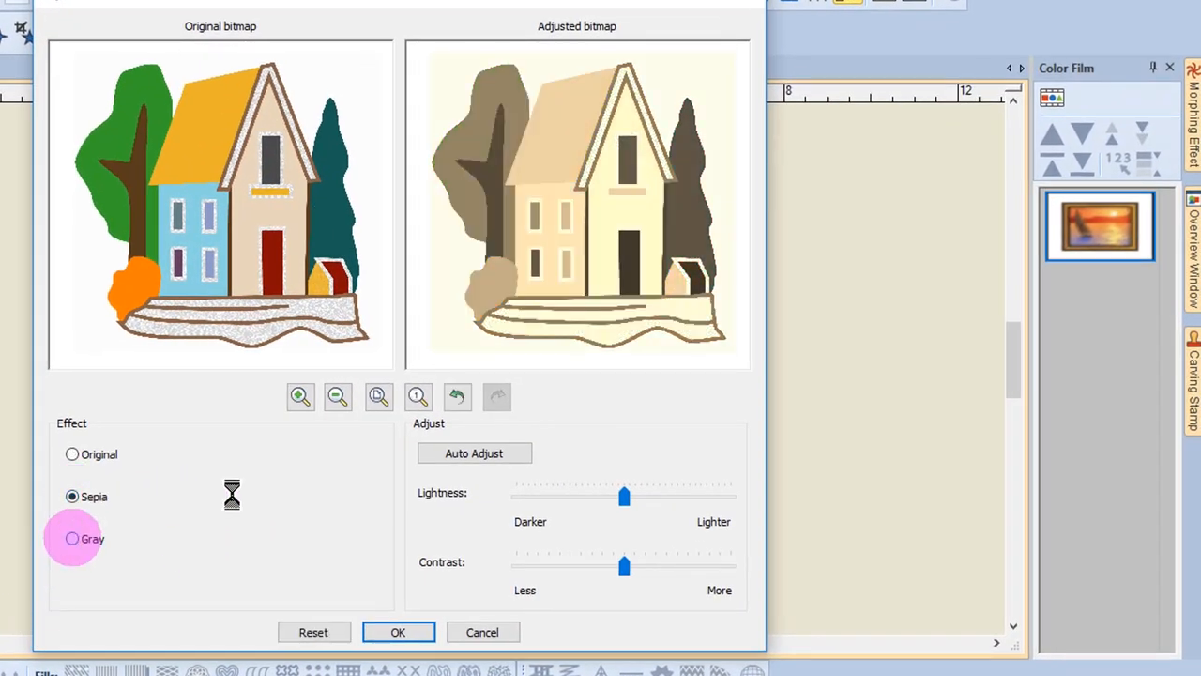
left_click(71, 537)
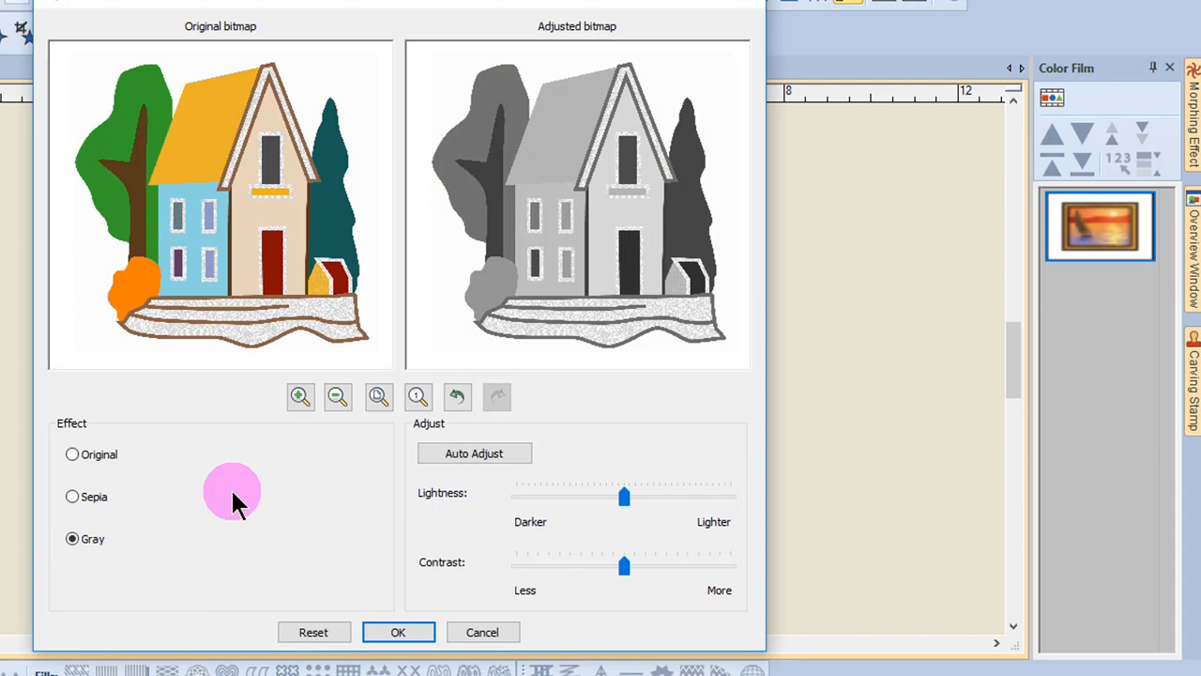
mouse_move(154, 503)
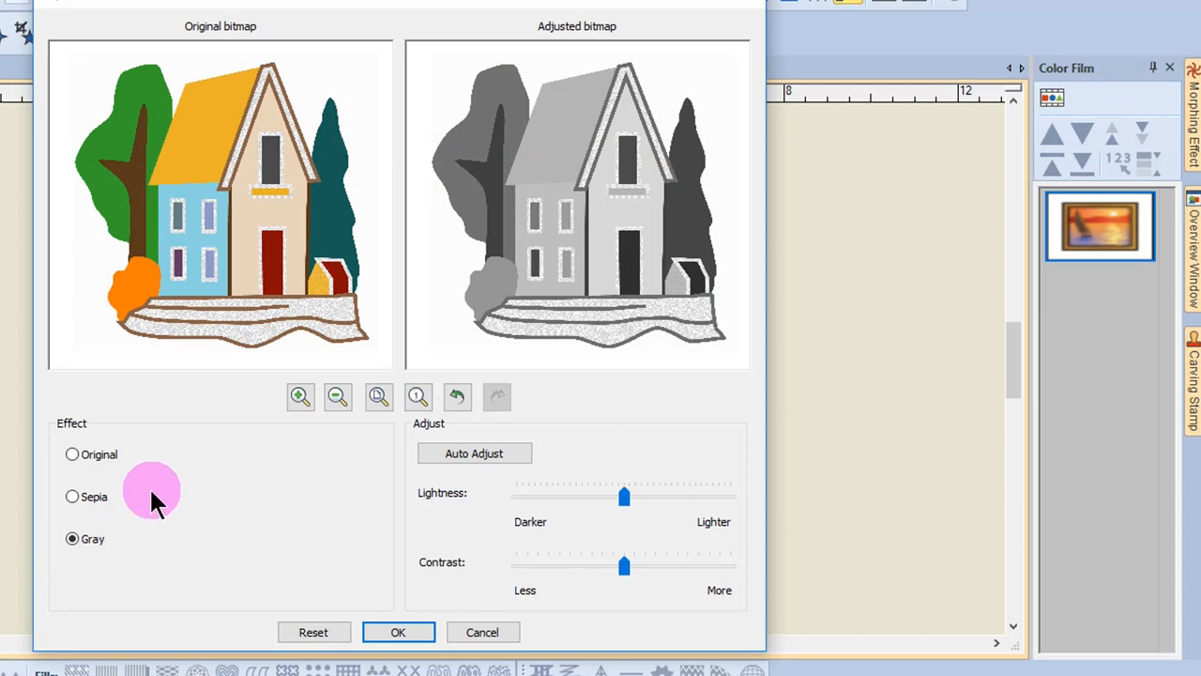
left_click(71, 454)
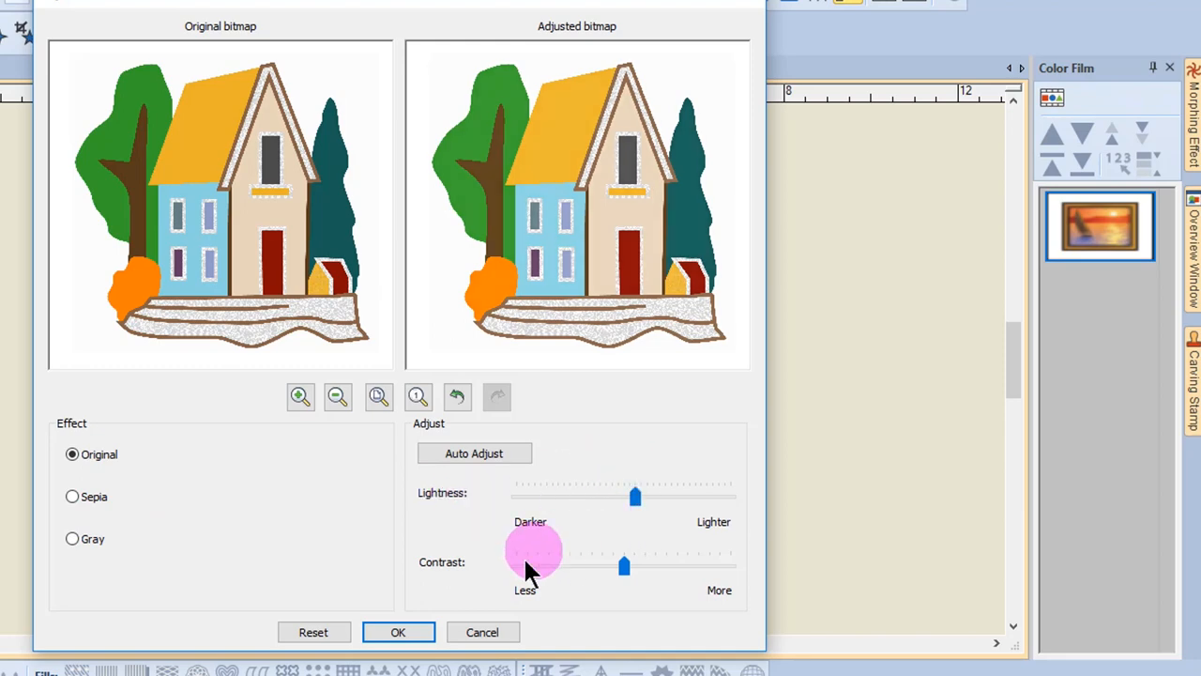
left_click_drag(535, 565, 623, 565)
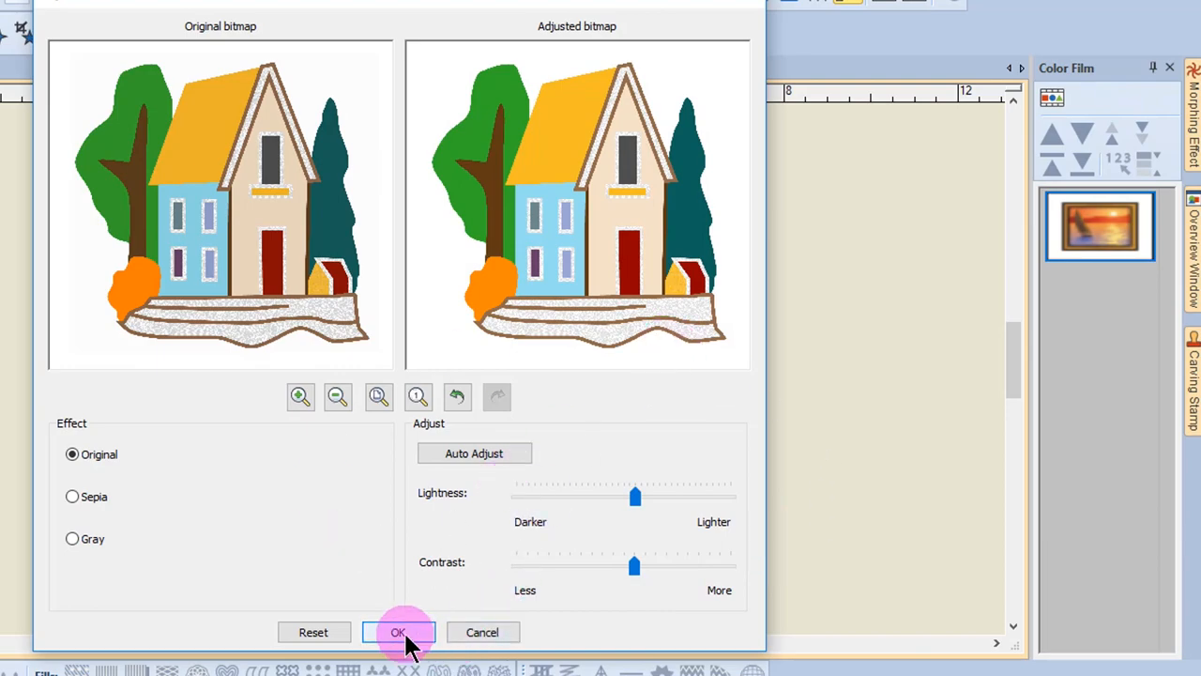
left_click(398, 631)
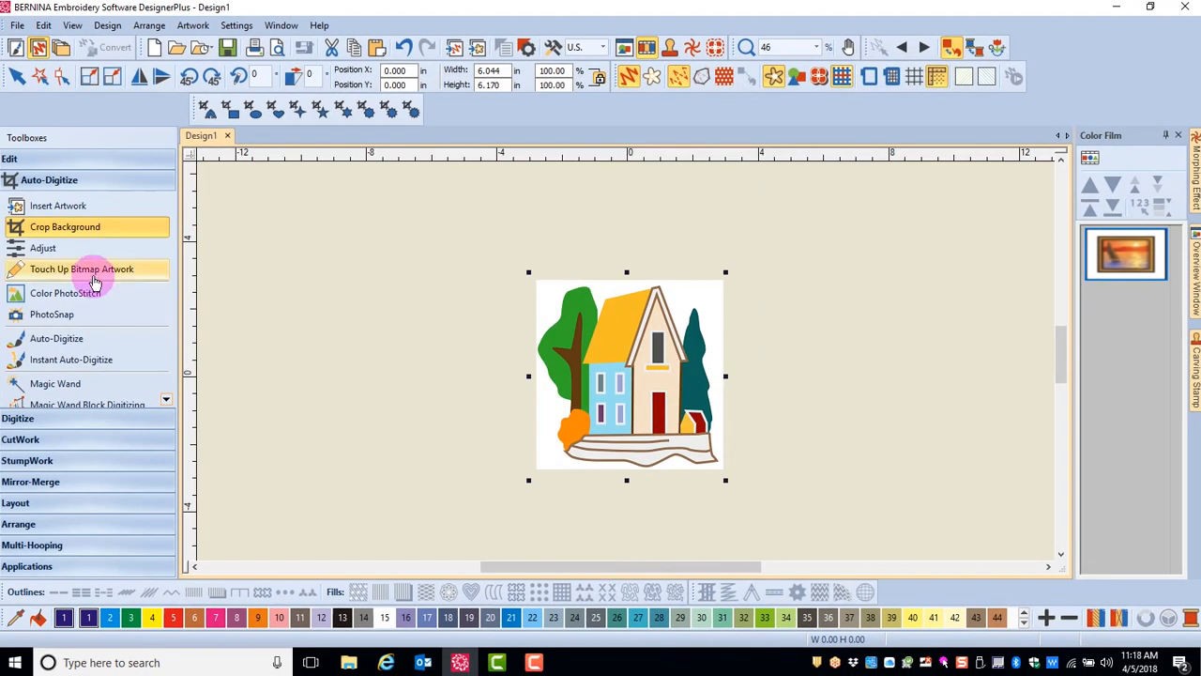
mouse_move(92, 270)
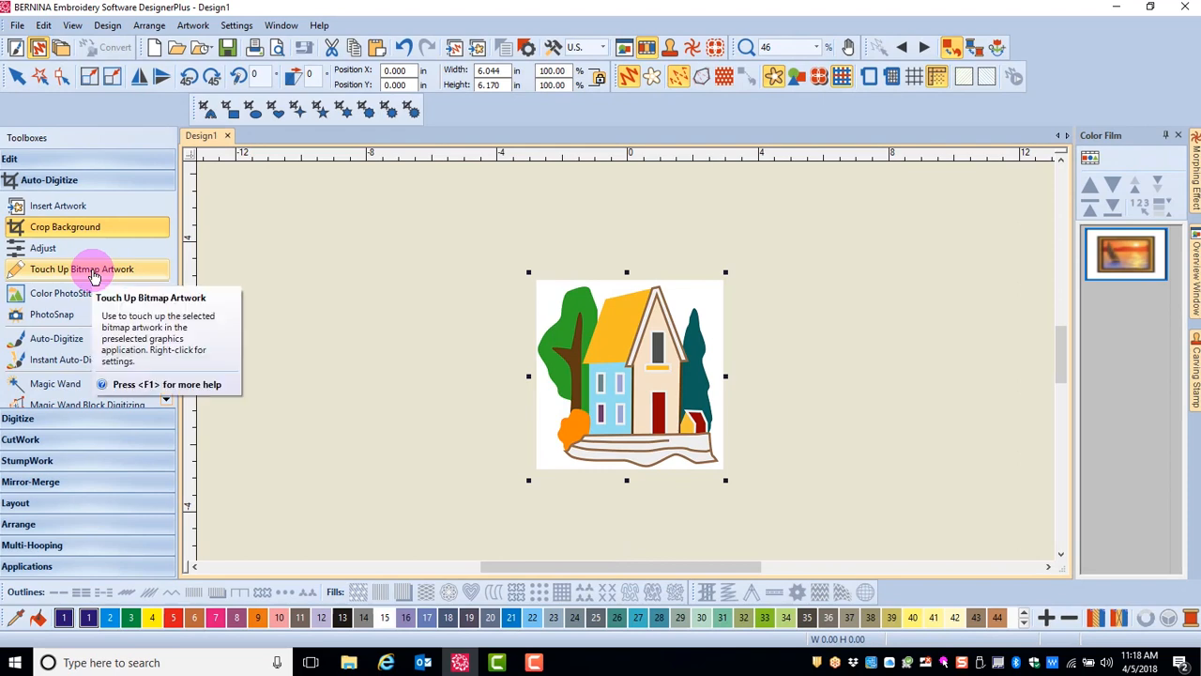
left_click(83, 270)
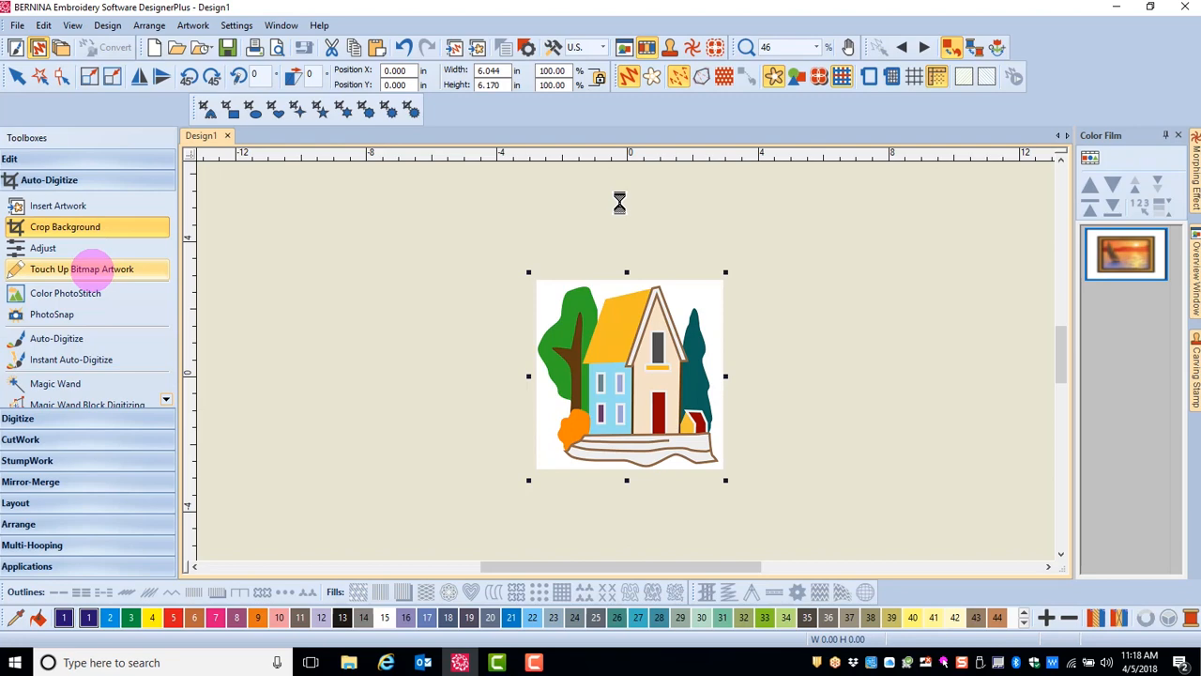
left_click(83, 270)
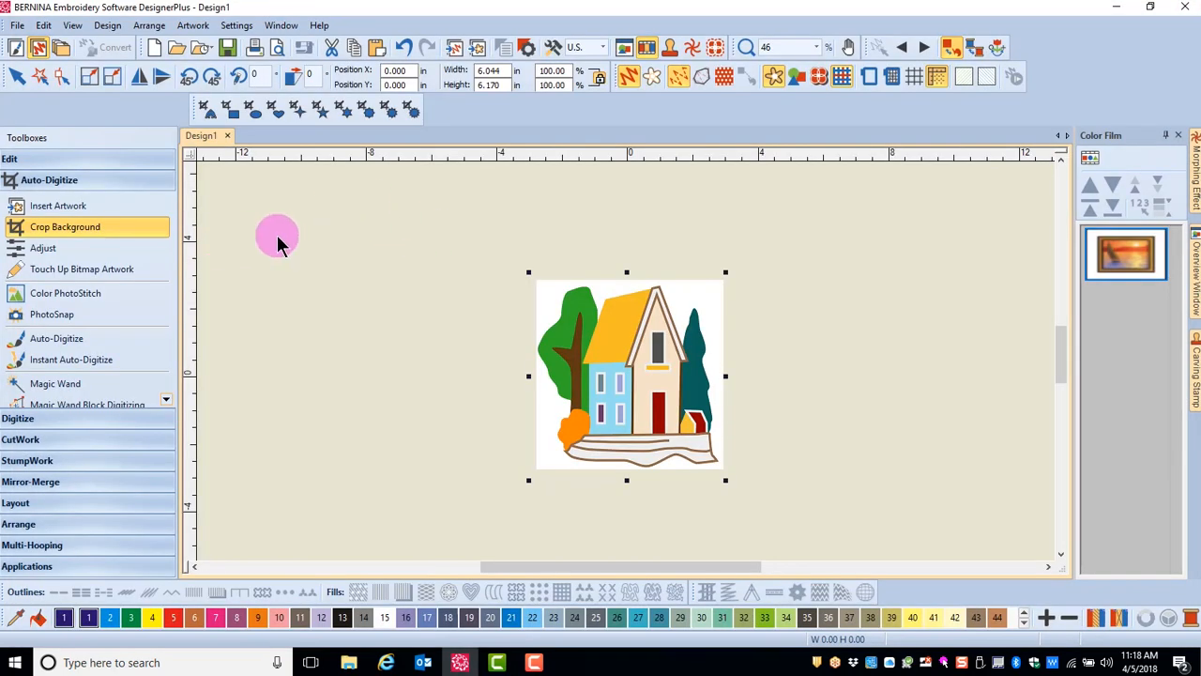
mouse_move(517, 128)
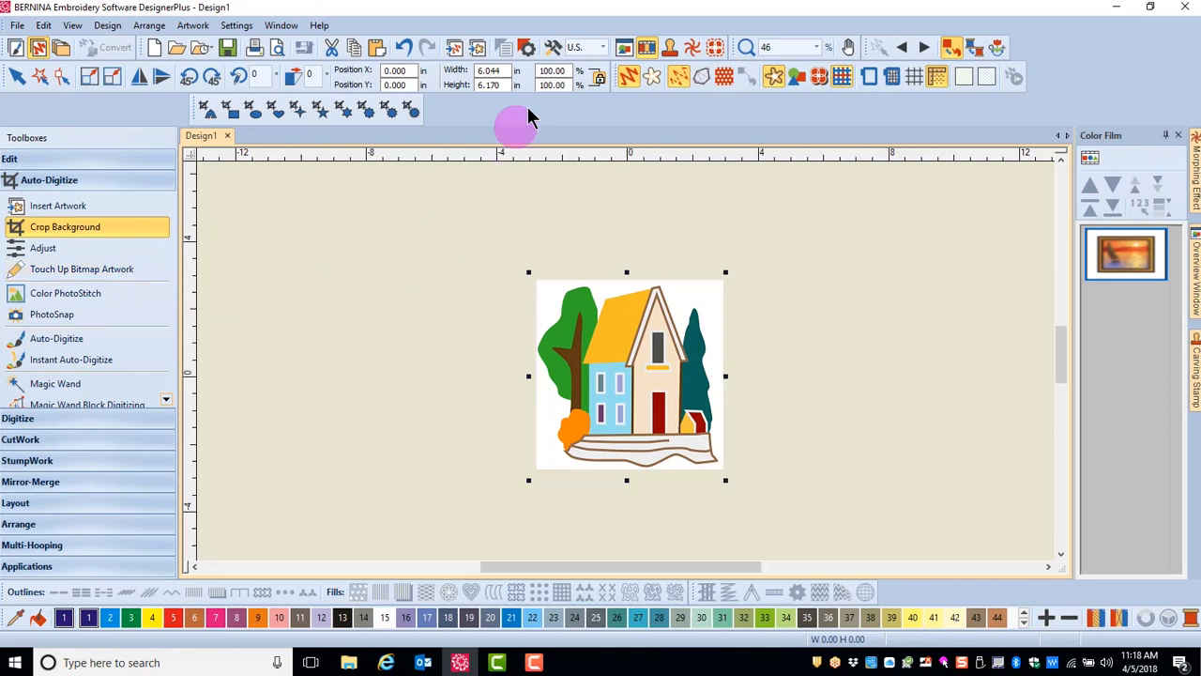
Set Corel PHOTO-PAINT as the touch-up editor in Options and confirm
left_click(552, 47)
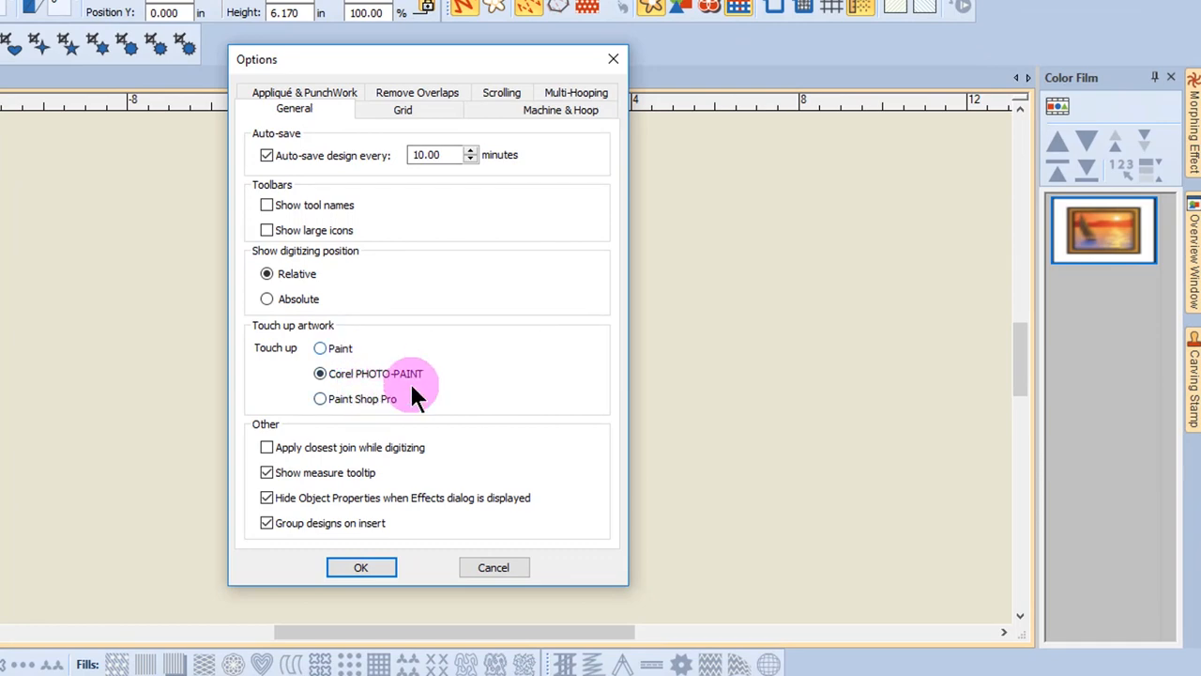
mouse_move(360, 566)
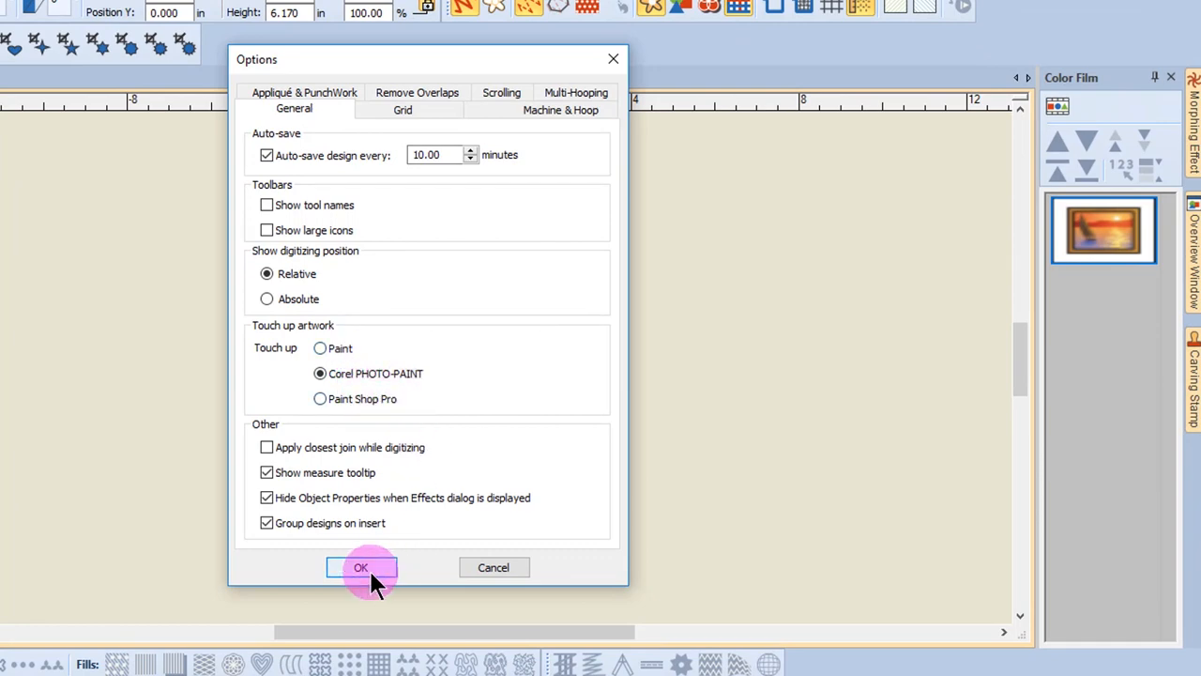
left_click(360, 567)
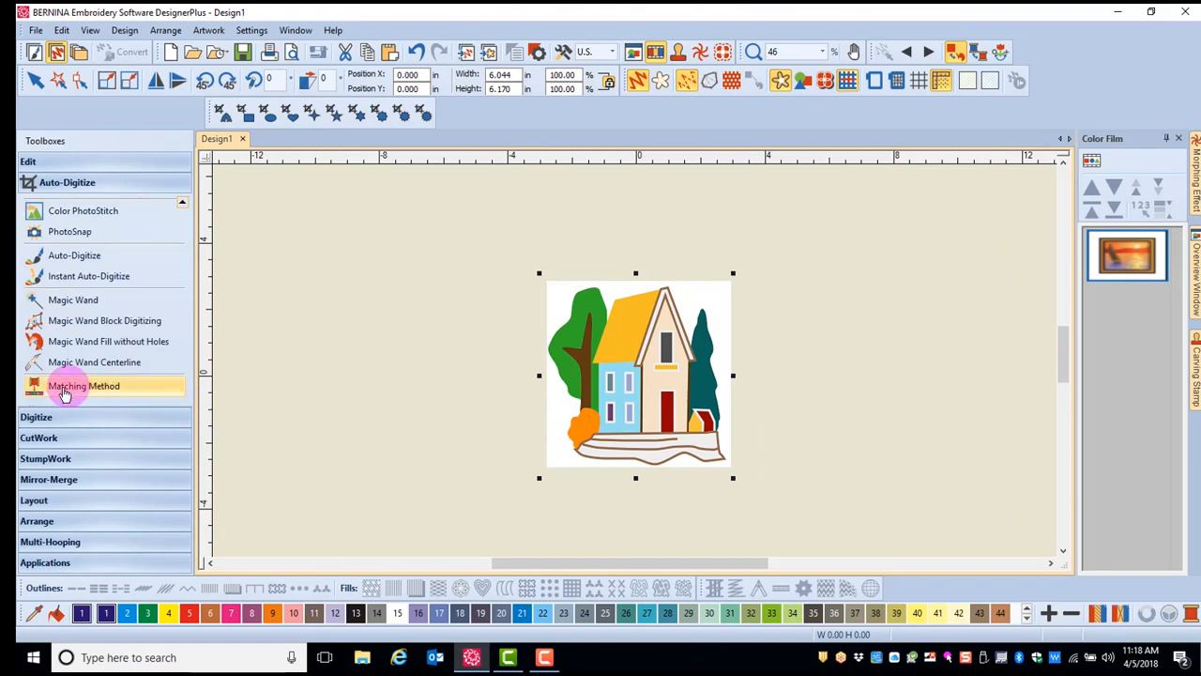
In Matching Method, try each option and settle on adding thread chart colours to the palette
left_click(82, 387)
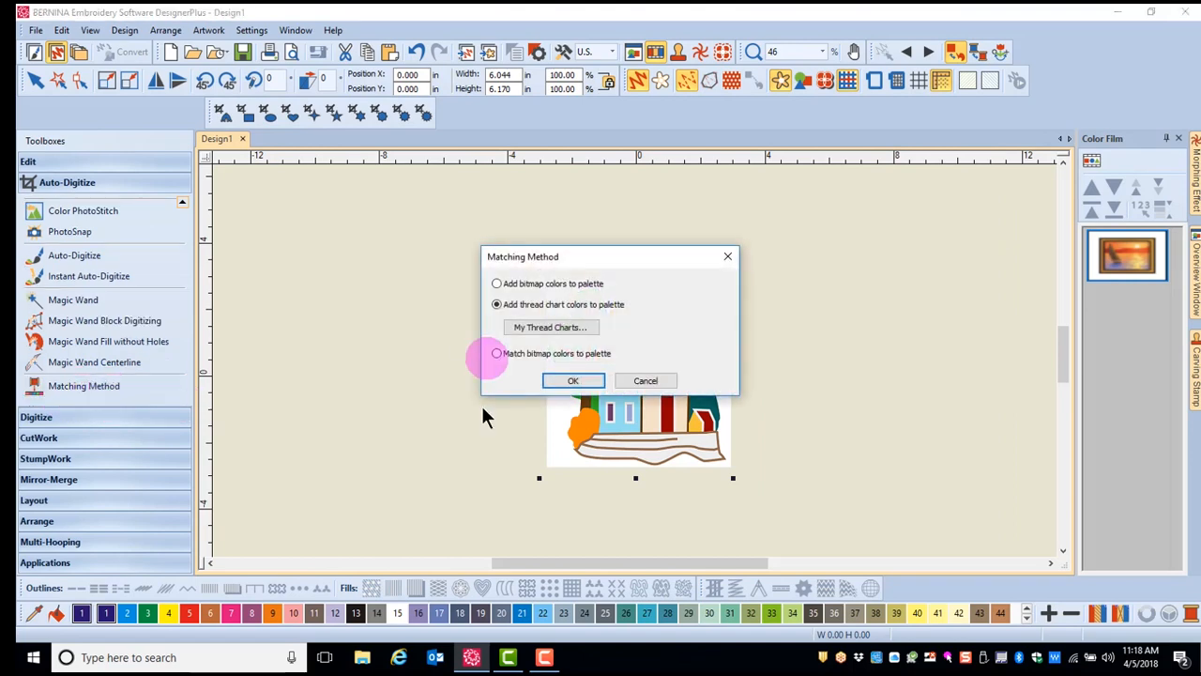
mouse_move(573, 379)
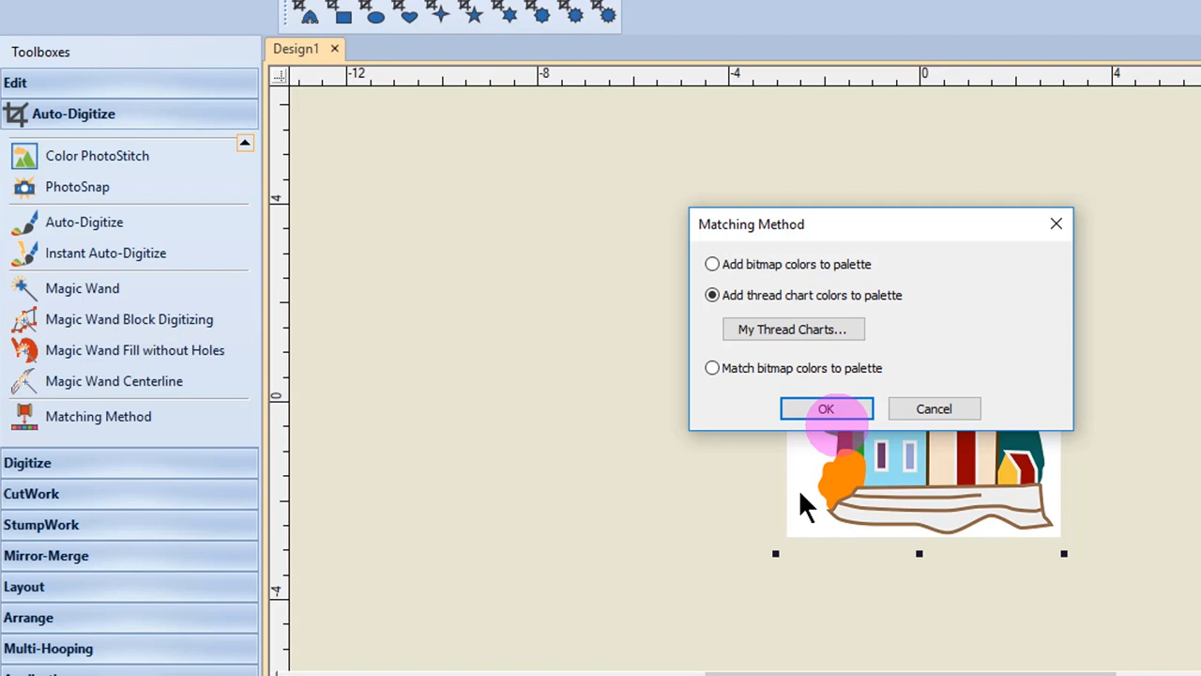
left_click(713, 263)
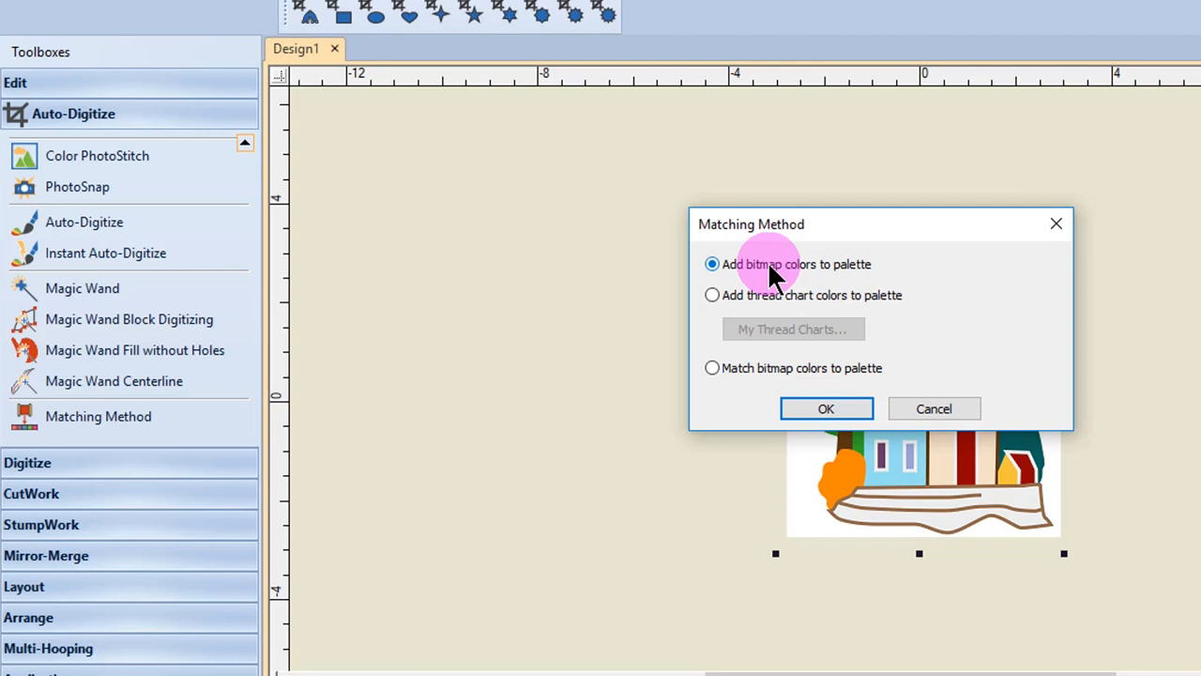
mouse_move(751, 379)
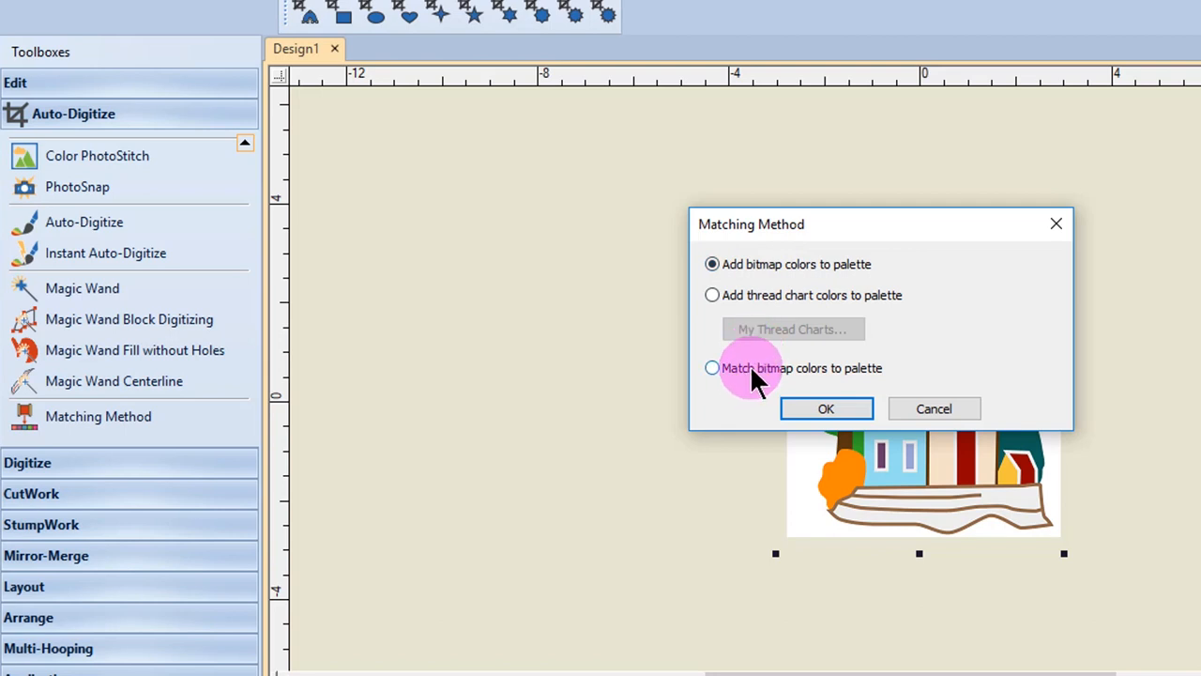
left_click(713, 366)
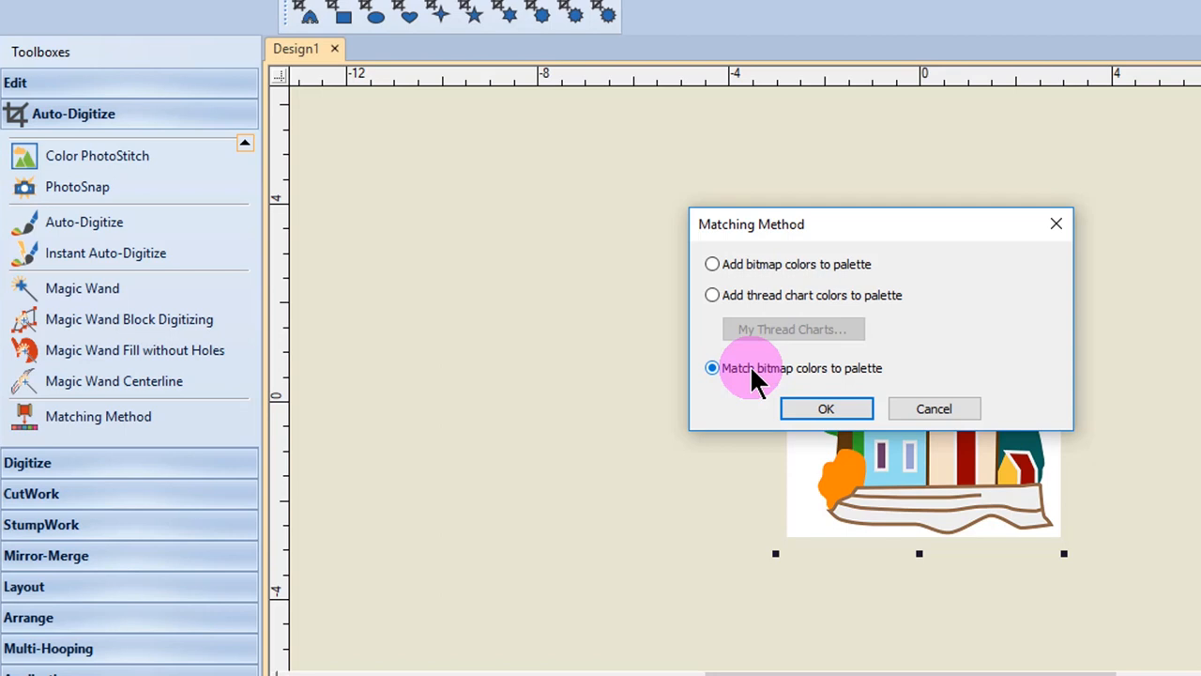
left_click(714, 295)
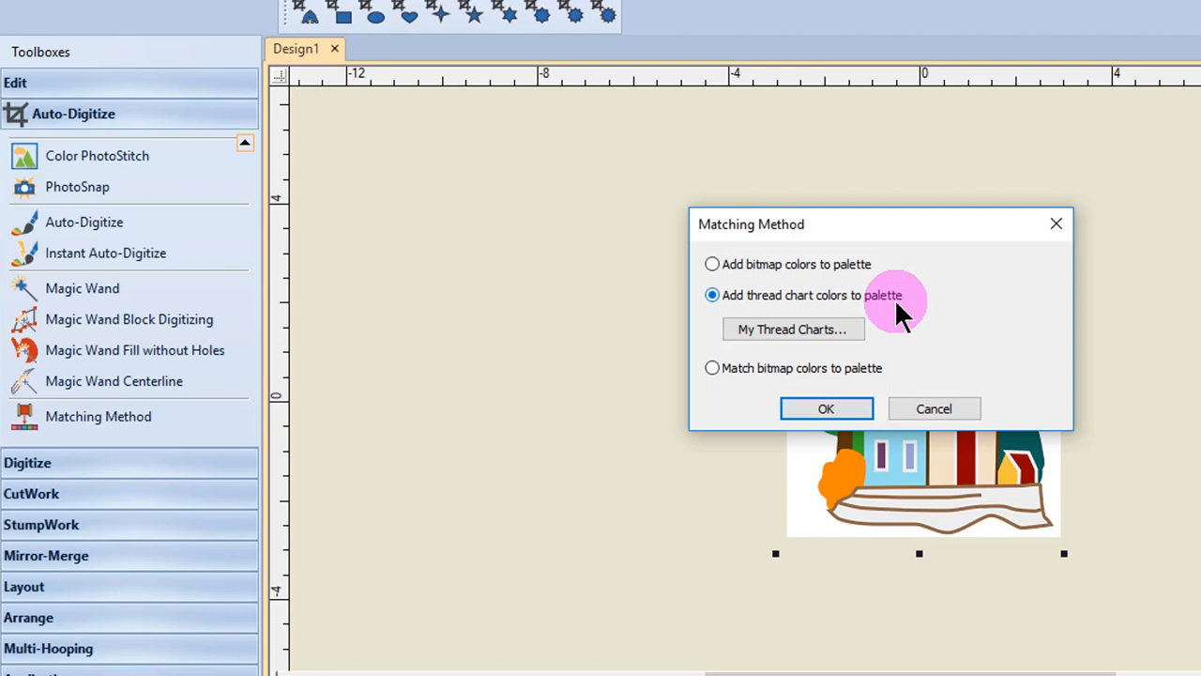
Add Aurifil and Floriani to the chosen thread charts alongside Isacord 40 and confirm
left_click(794, 328)
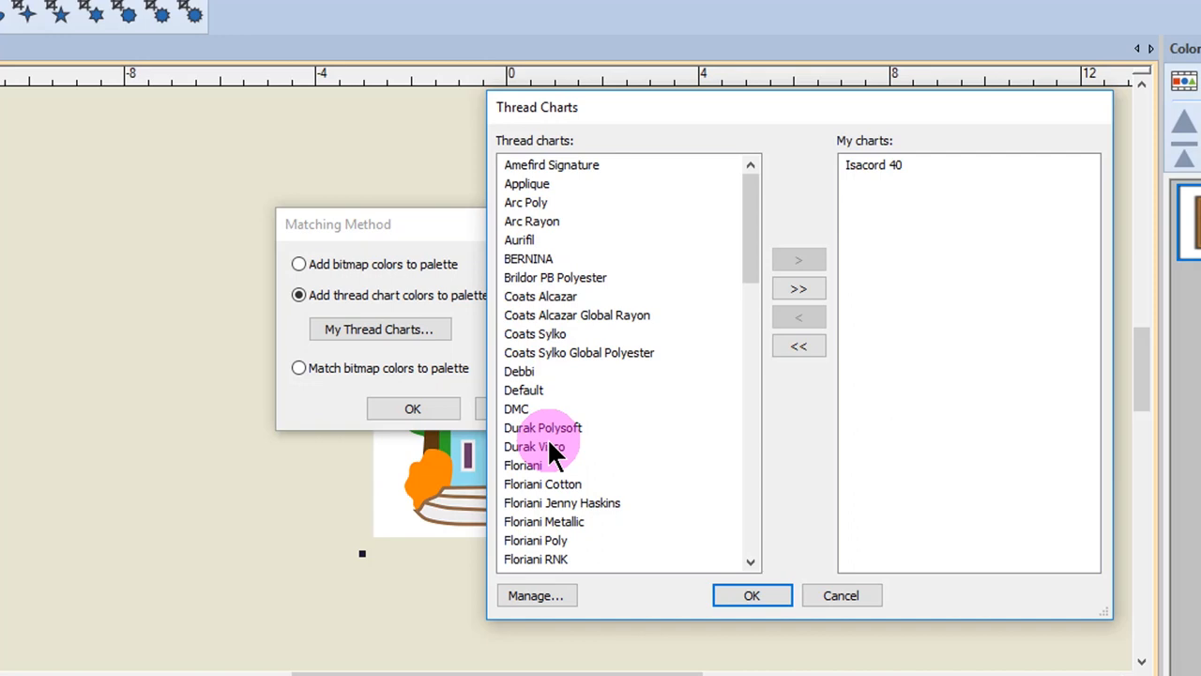
mouse_move(572, 297)
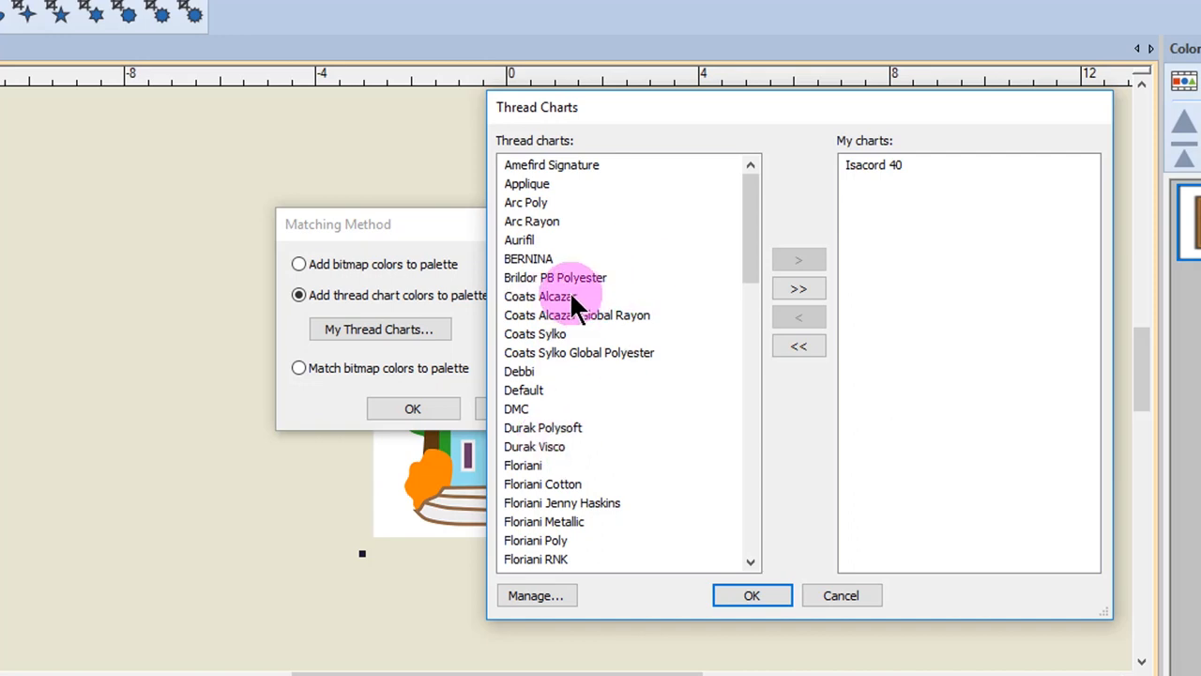
left_click(531, 229)
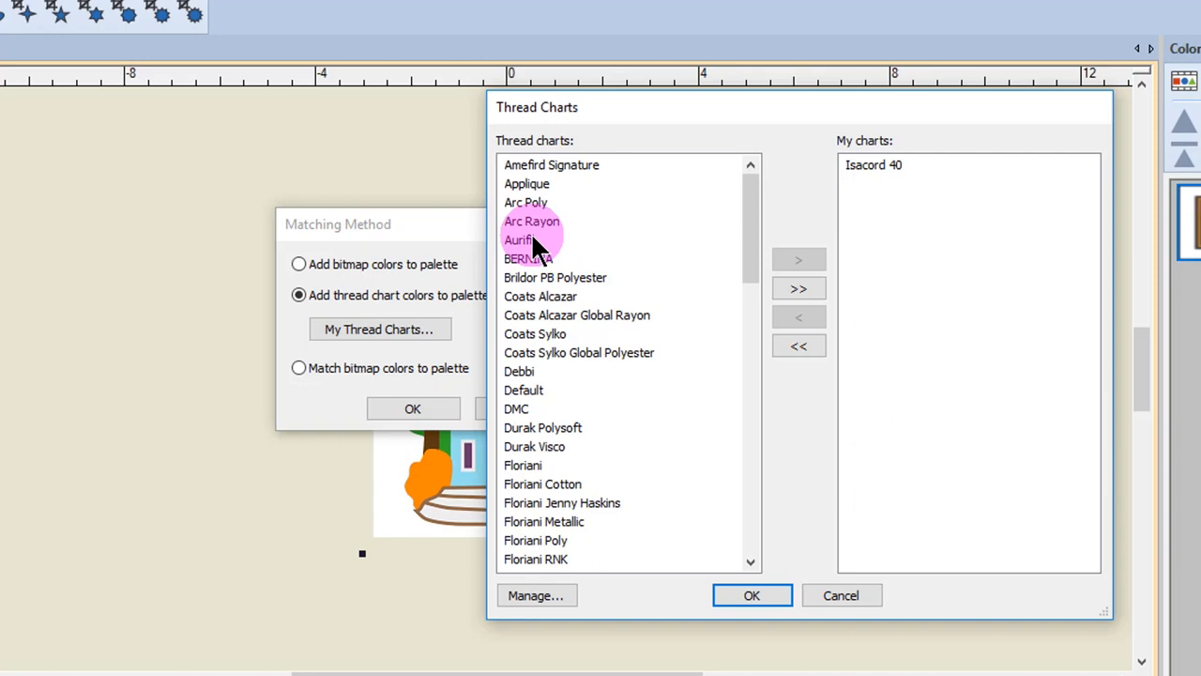
left_click(520, 241)
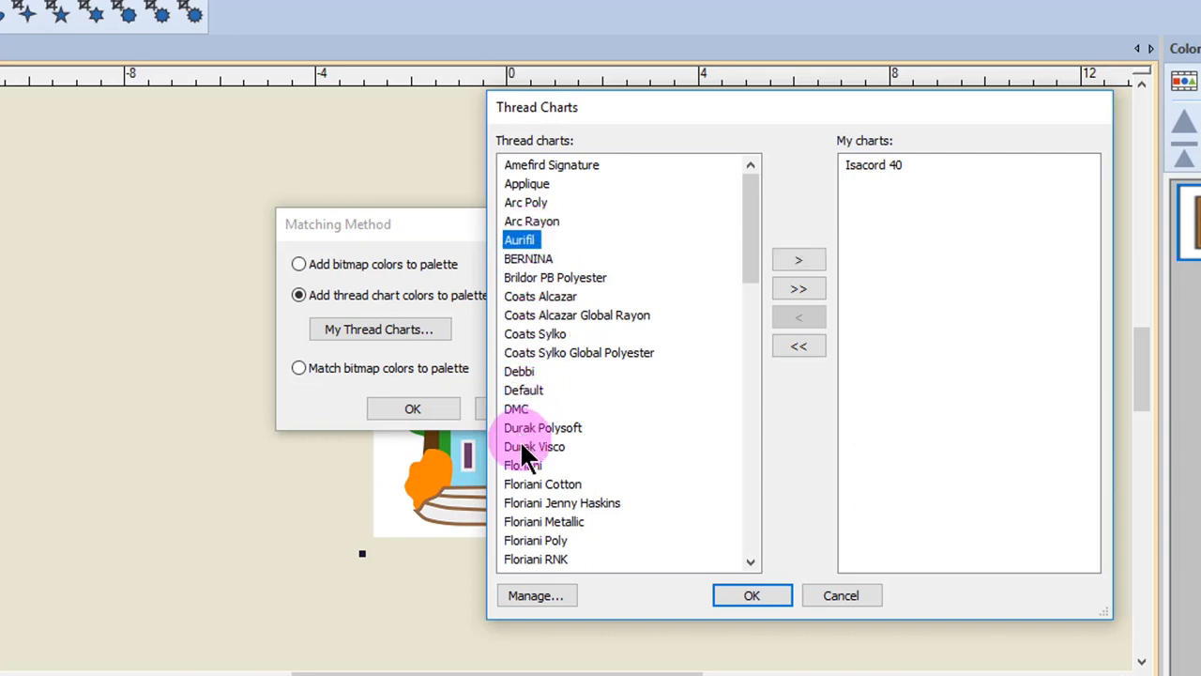
left_click(521, 465)
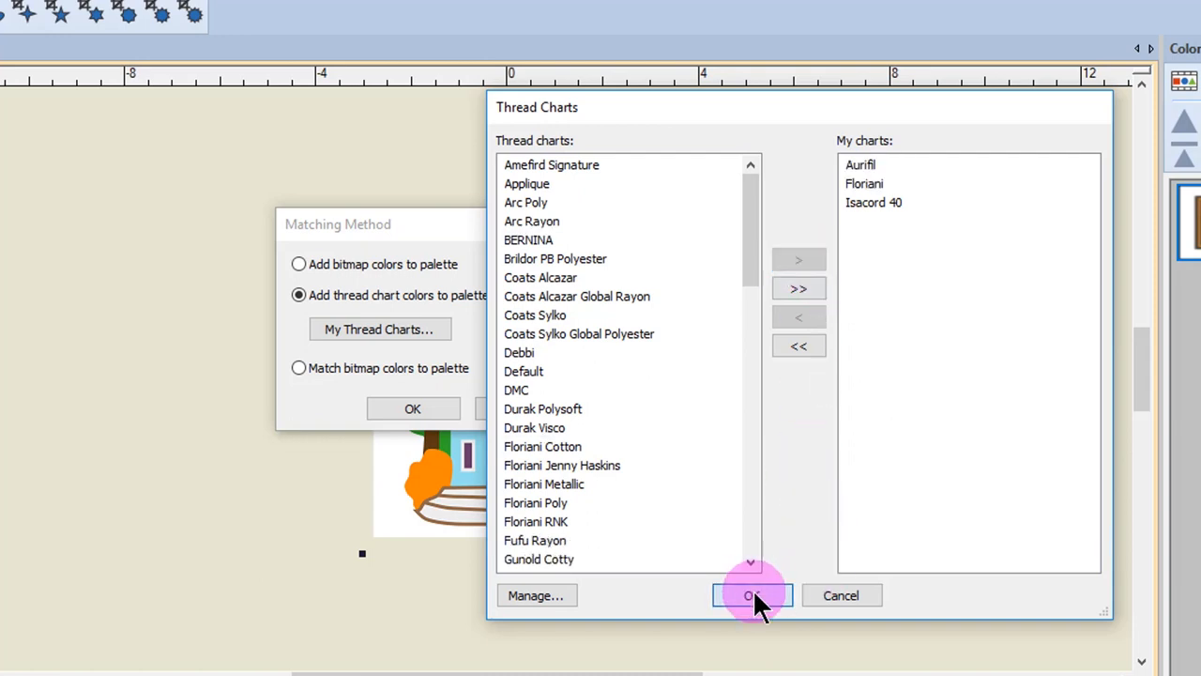
left_click(751, 595)
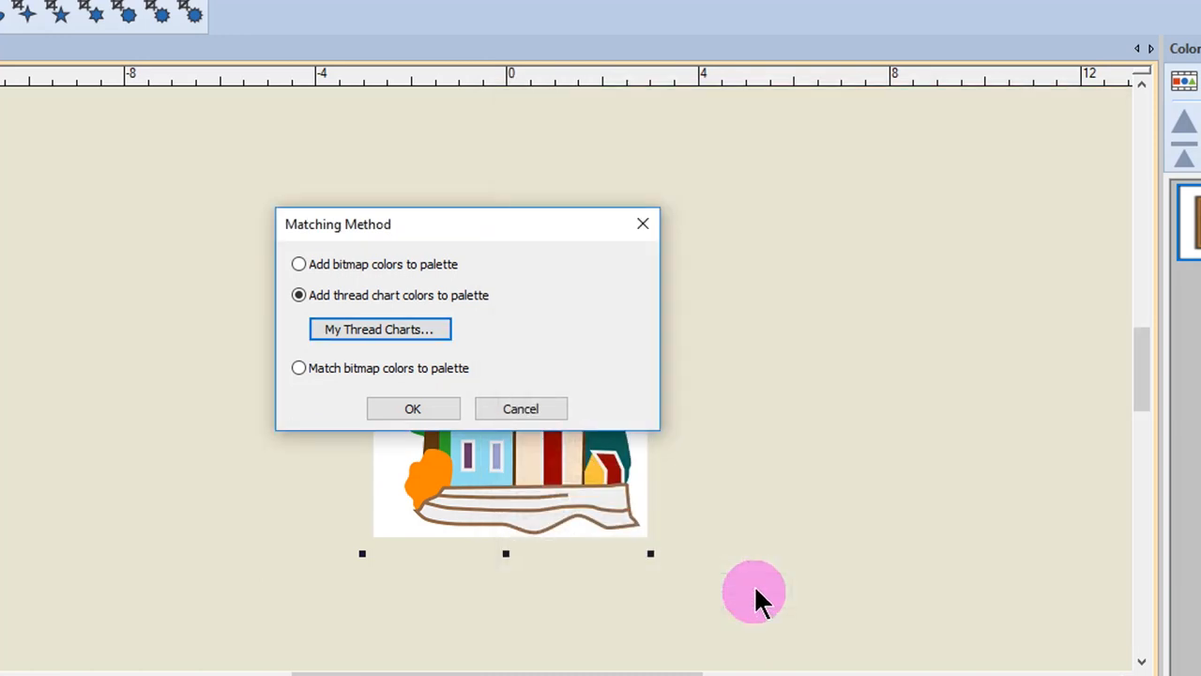